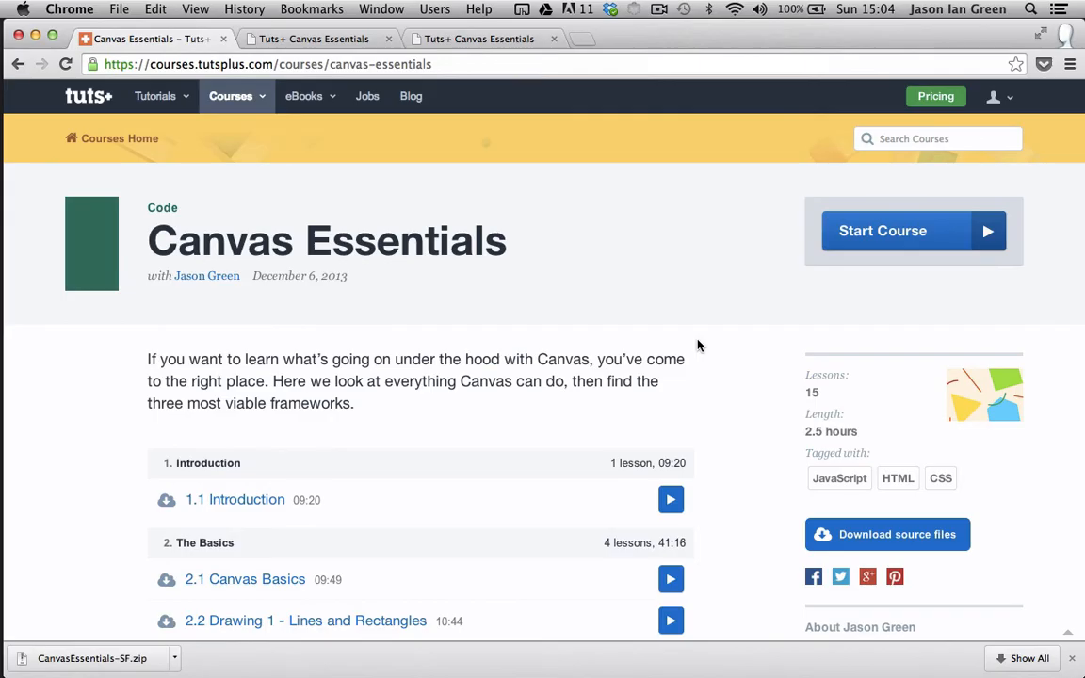
- Scroll through the Canvas Essentials lesson list down to the Beyond the Basics lessons
scroll("down", 3)
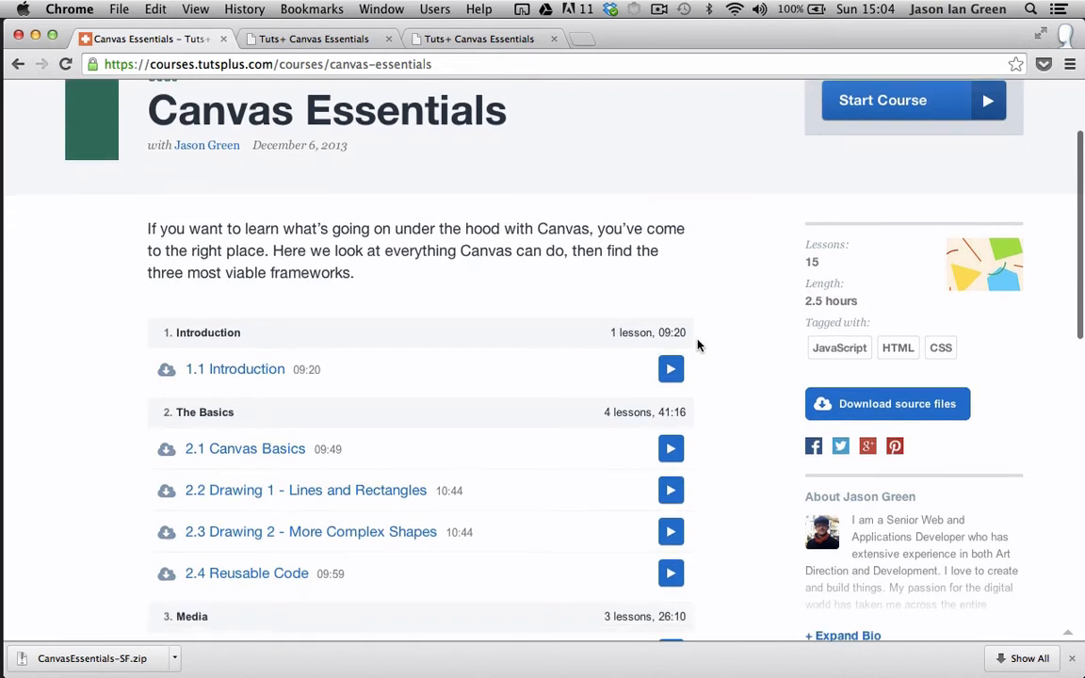
scroll("down", 3)
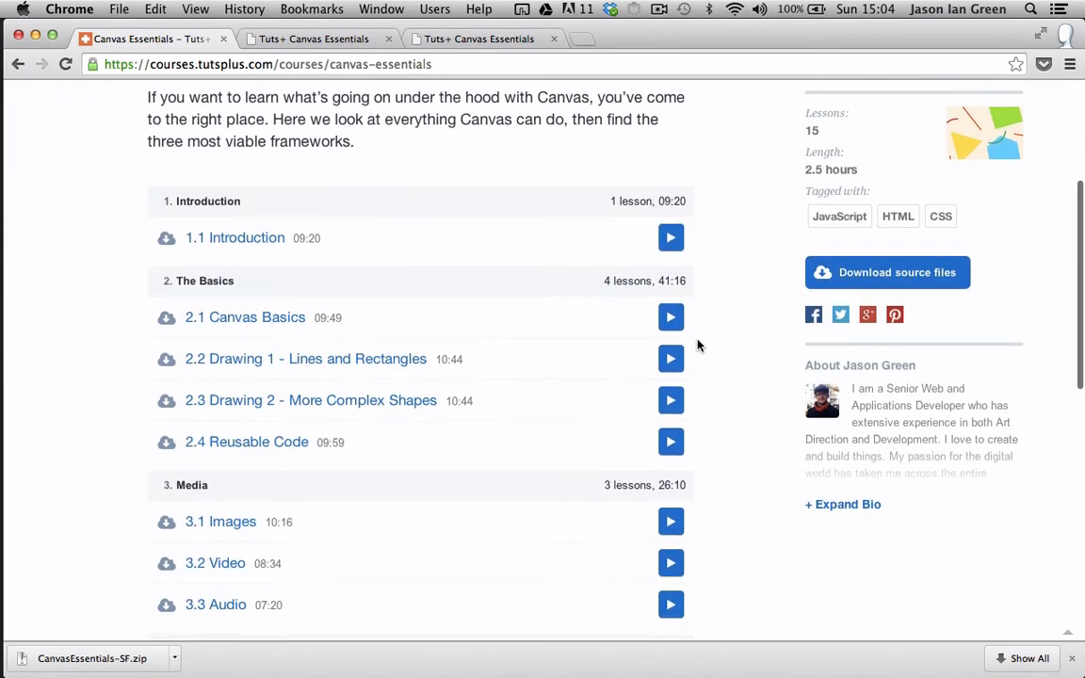
scroll("down", 3)
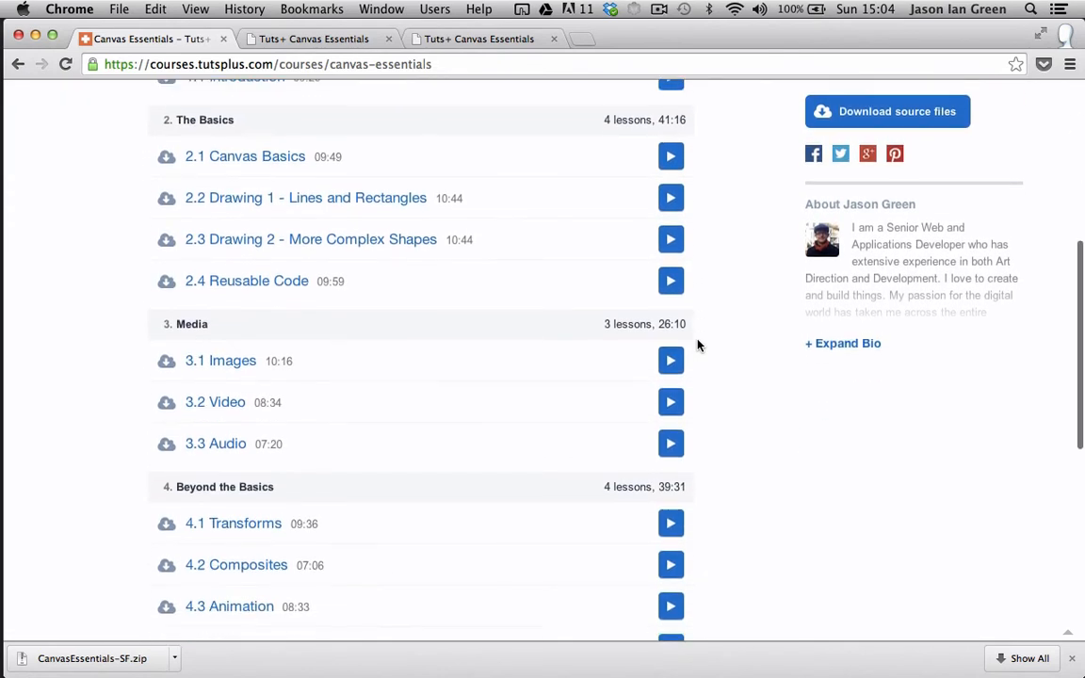
scroll("down", 3)
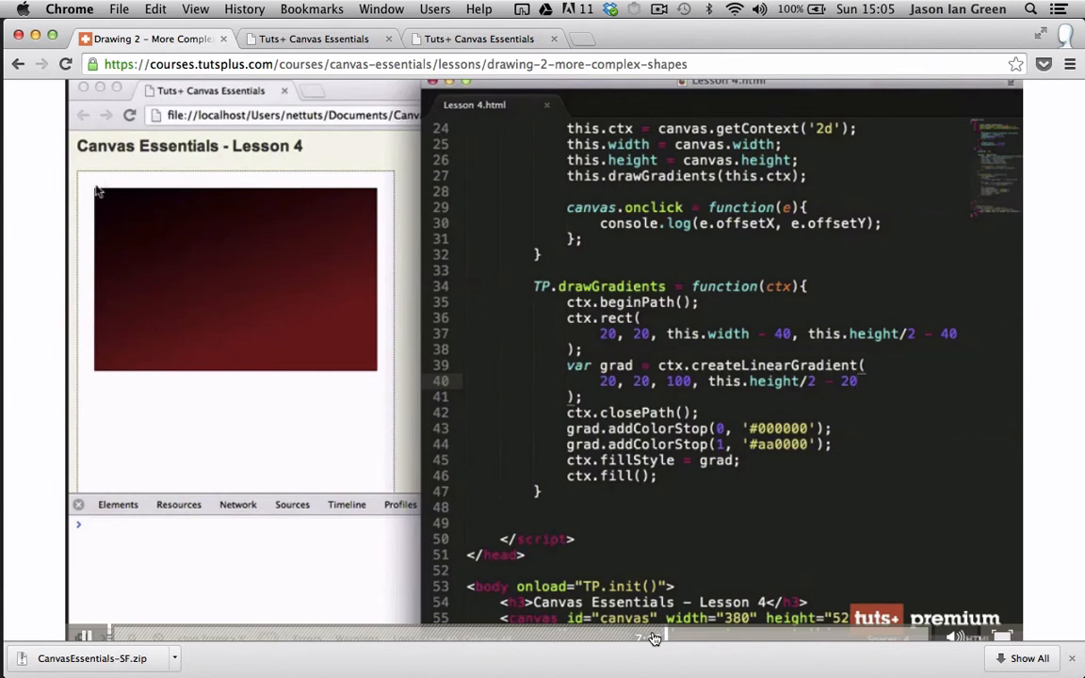
mouse_move(147, 373)
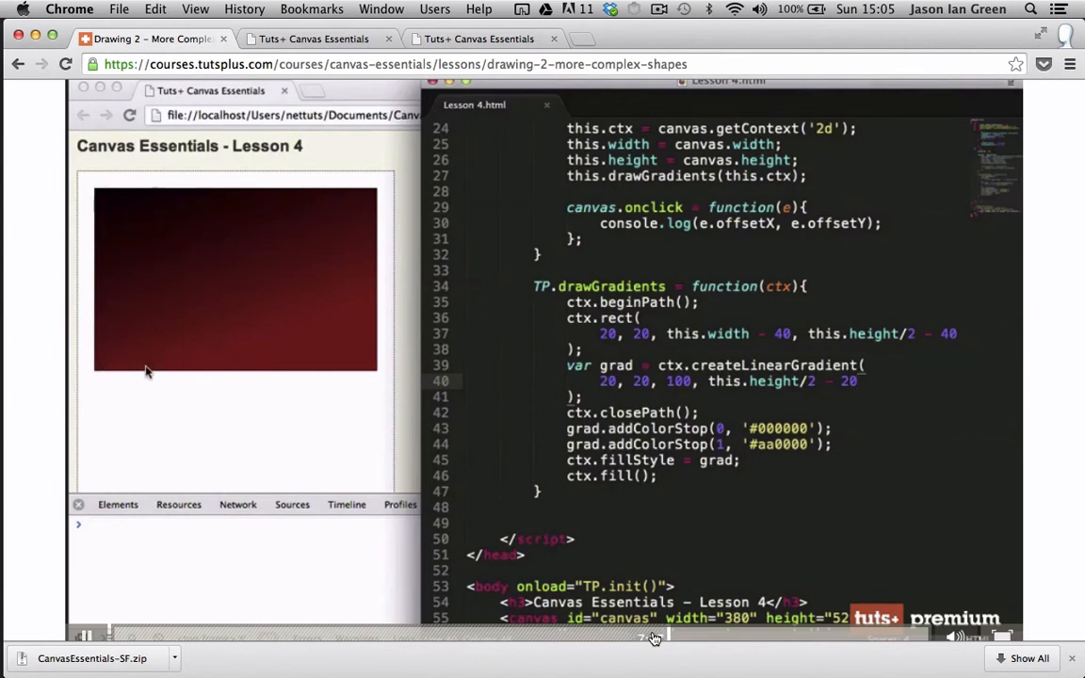
mouse_move(171, 377)
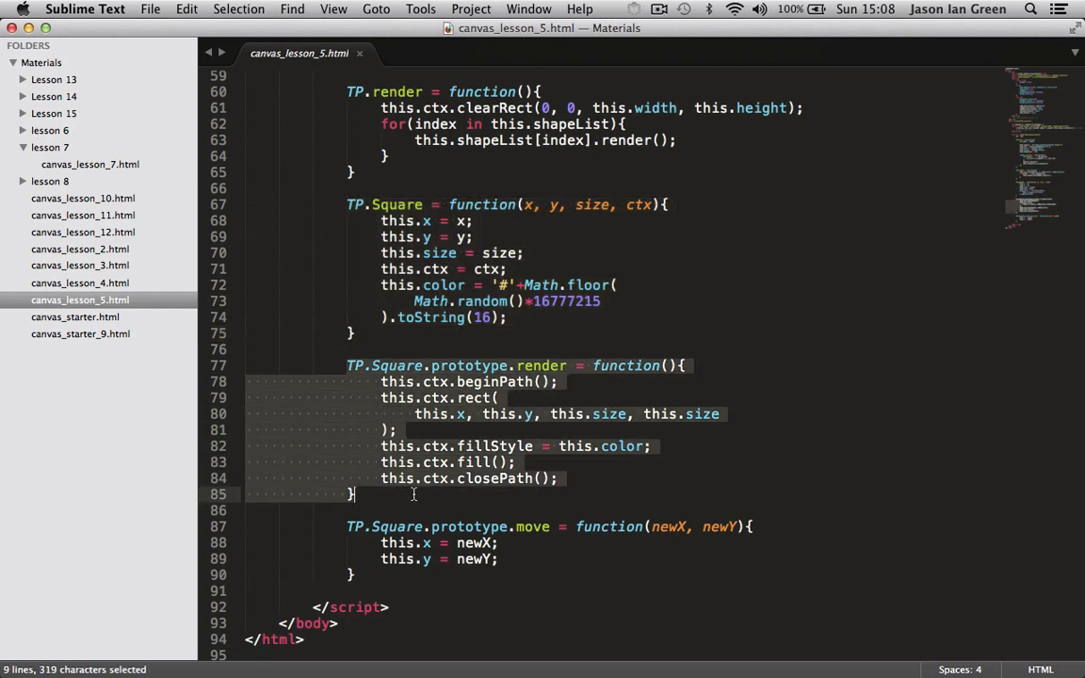
mouse_move(415, 497)
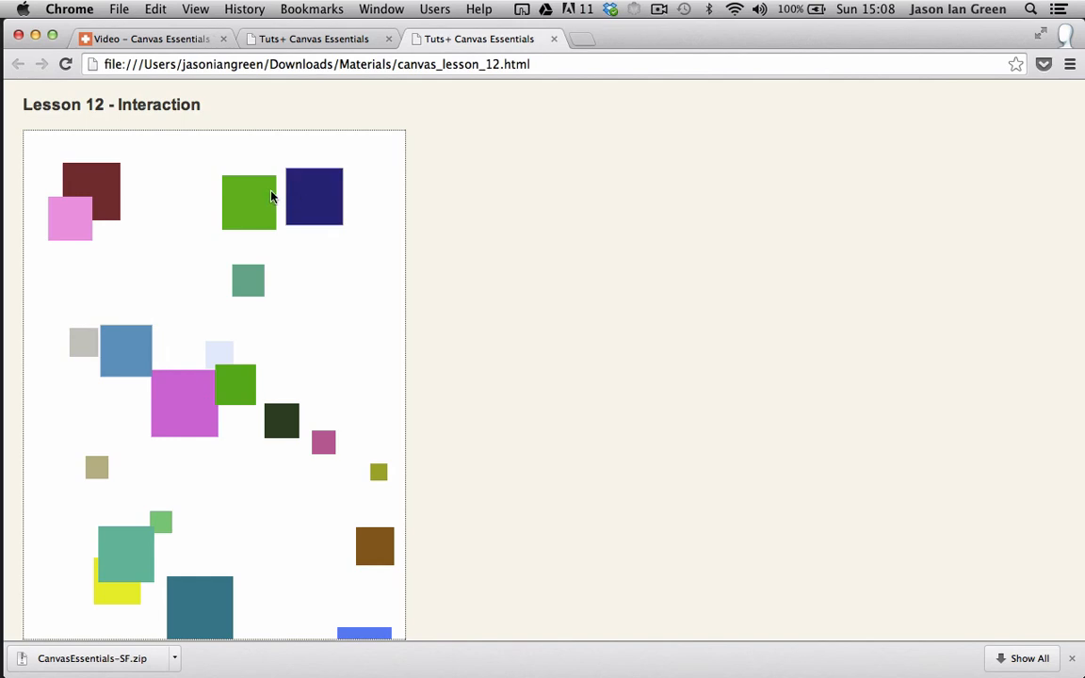
- Drag the green square down and to the right on the Lesson 12 canvas
left_click_drag(248, 196, 358, 311)
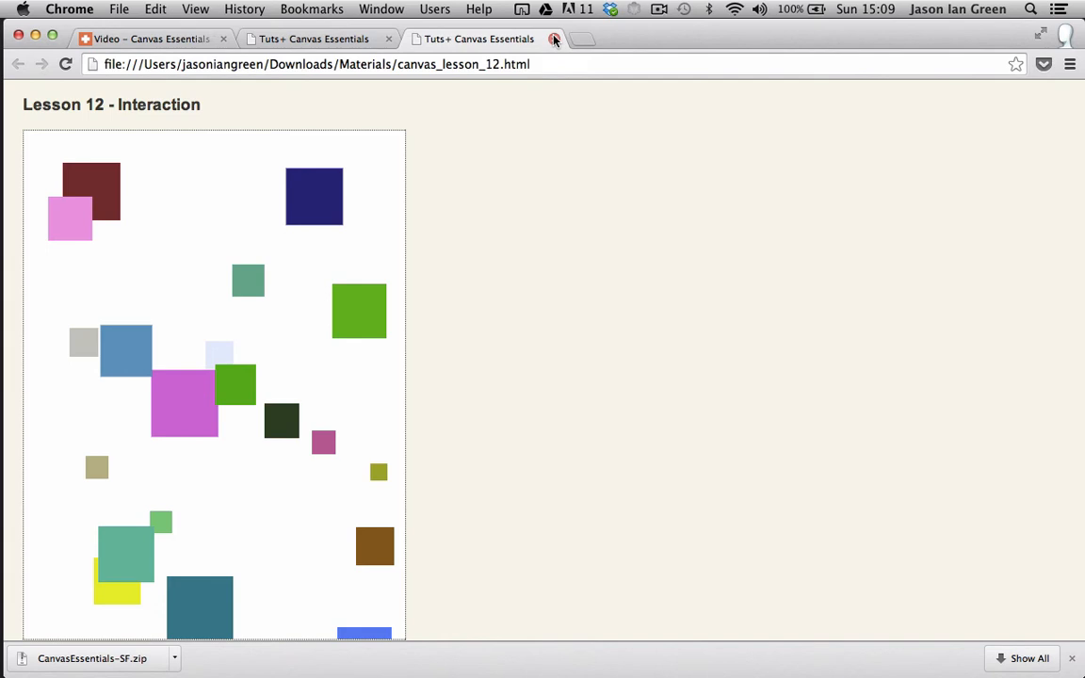
mouse_move(558, 38)
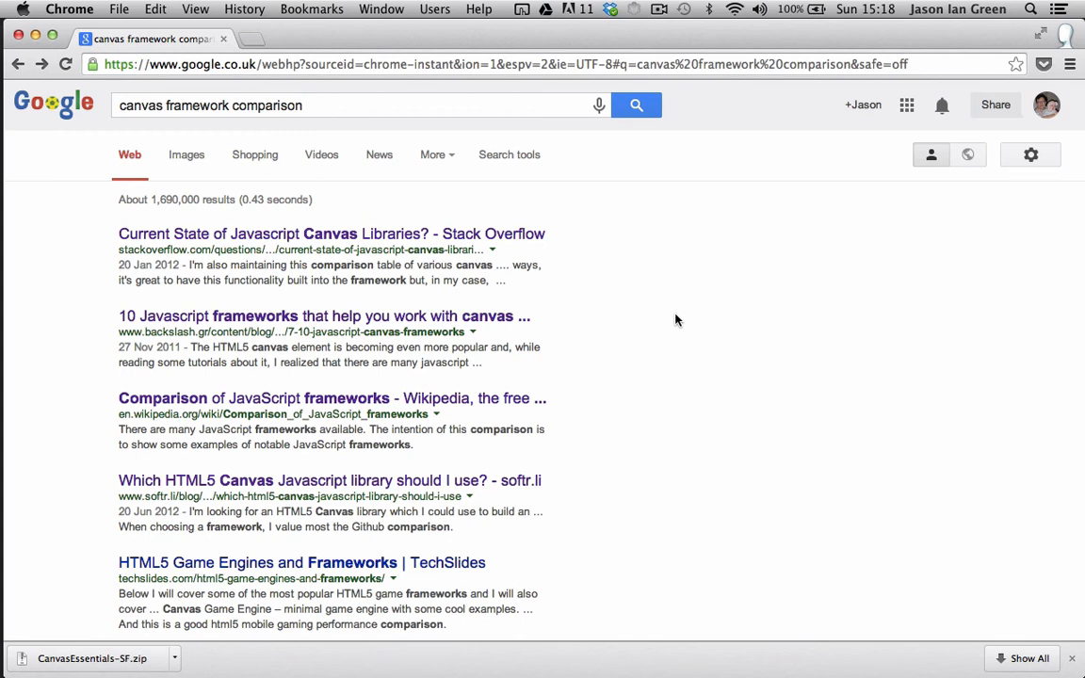
- Open the Stack Overflow question on JavaScript canvas libraries and read the answers
left_click(331, 233)
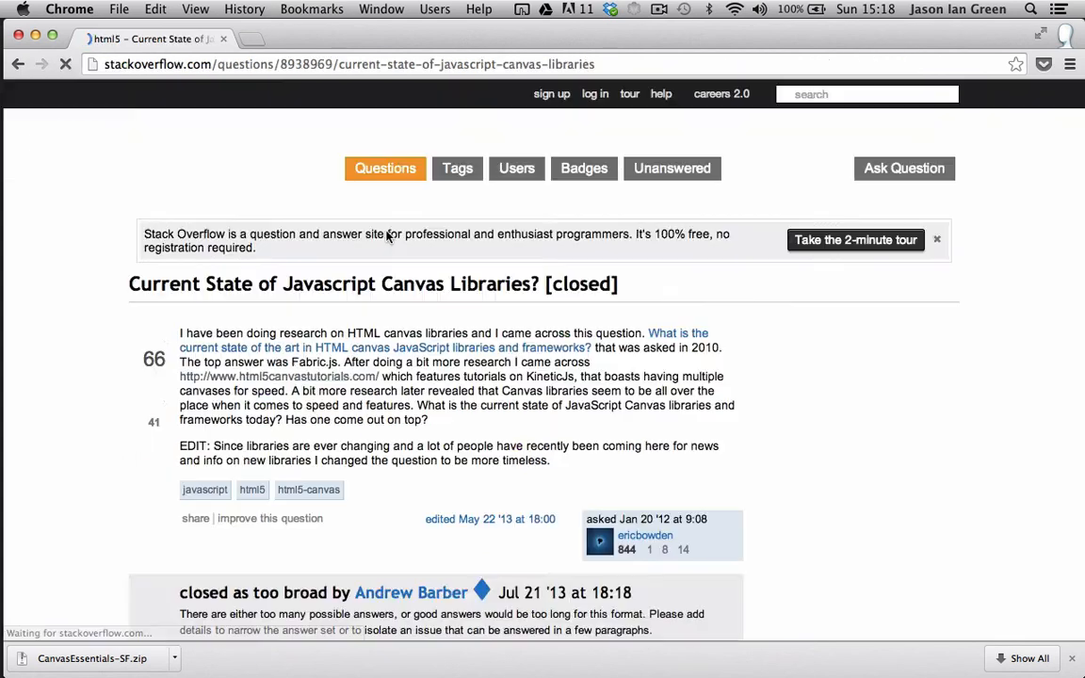
scroll("down", 3)
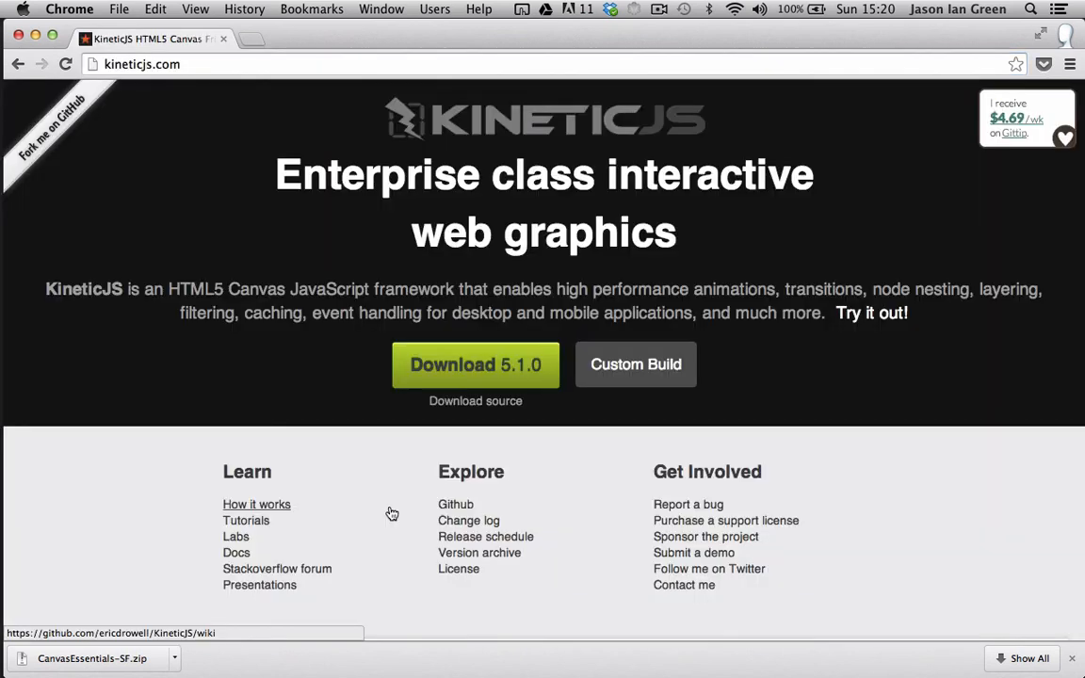
mouse_move(245, 520)
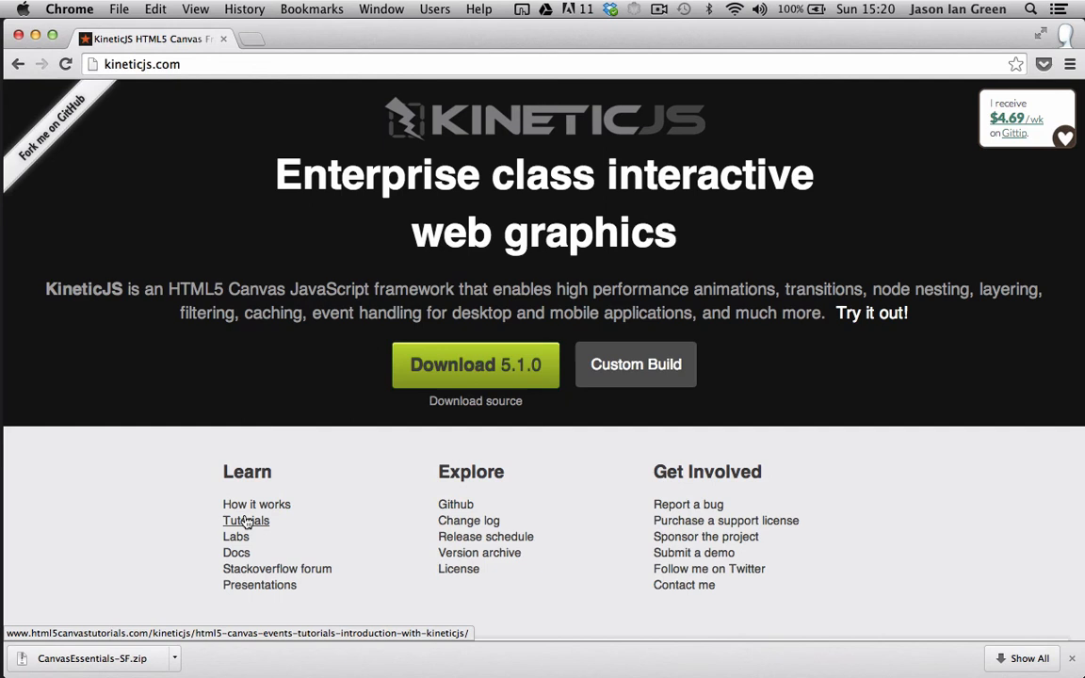
- Browse the KineticJS Docs to the Container and Layer class references
left_click(235, 553)
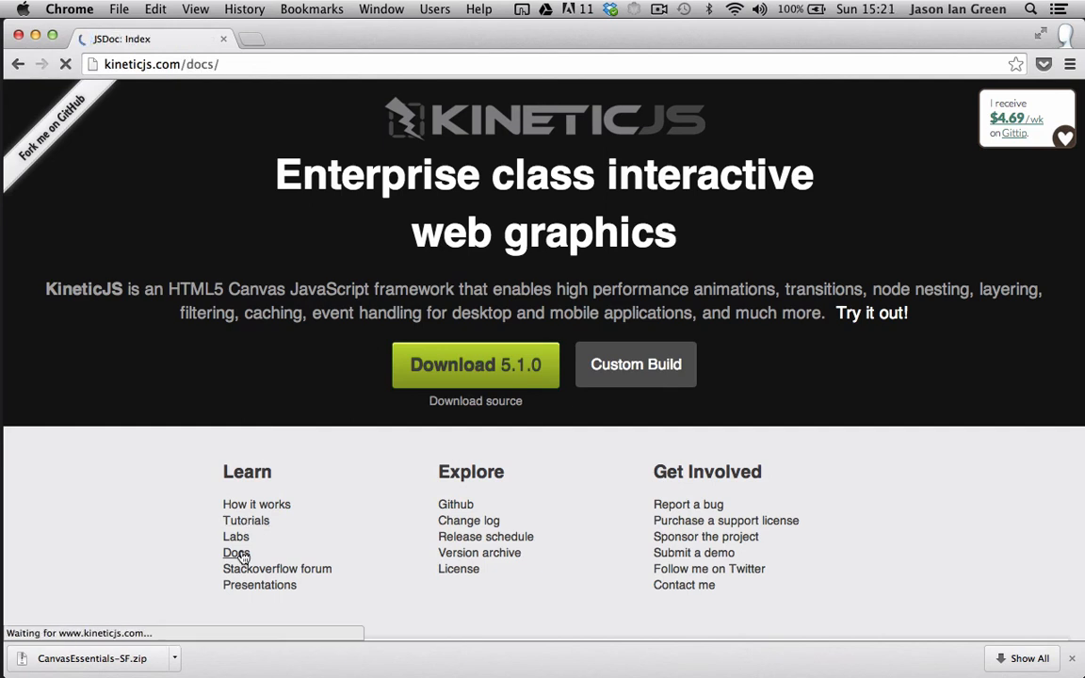
left_click(238, 552)
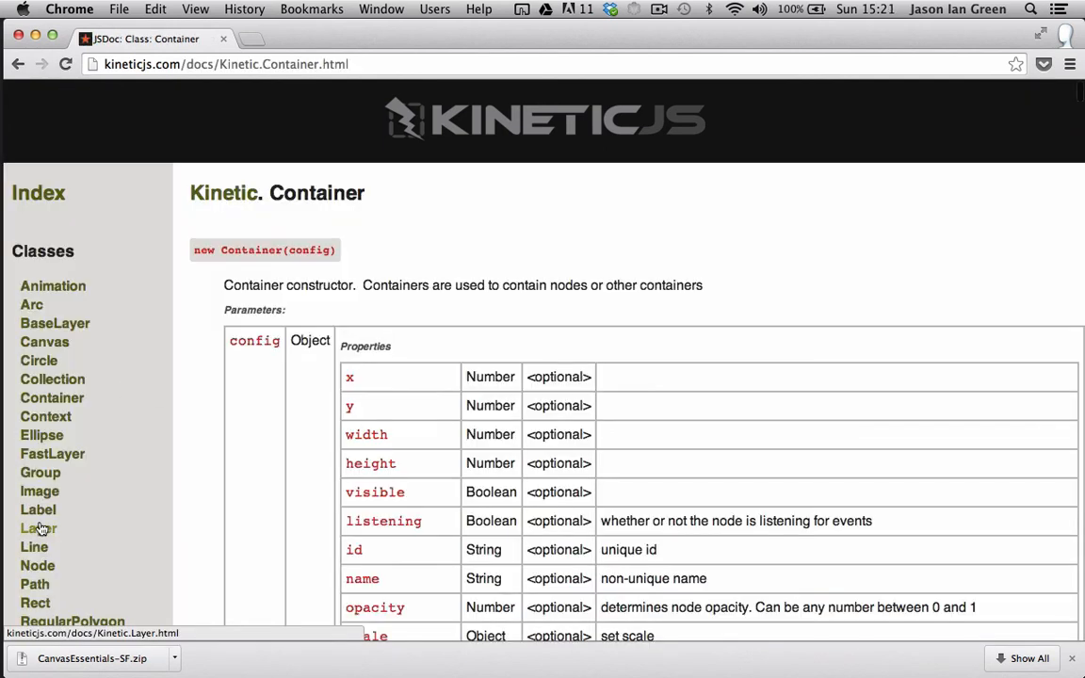
left_click(34, 528)
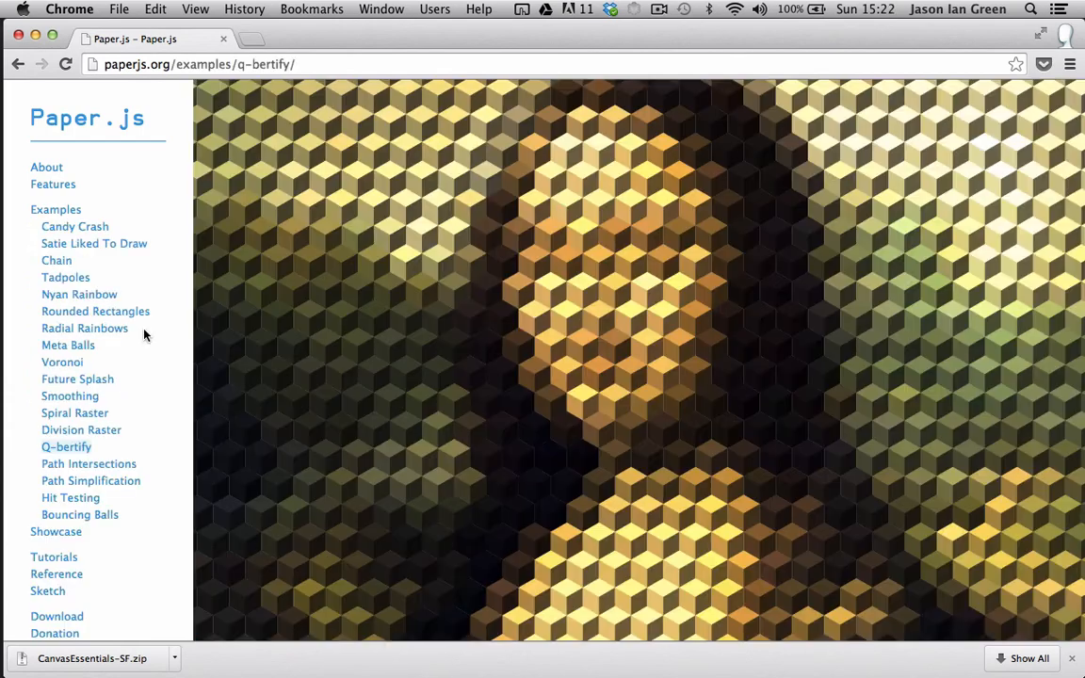
- Open the Paper.js Showcase and scroll through the example projects
scroll("down", 3)
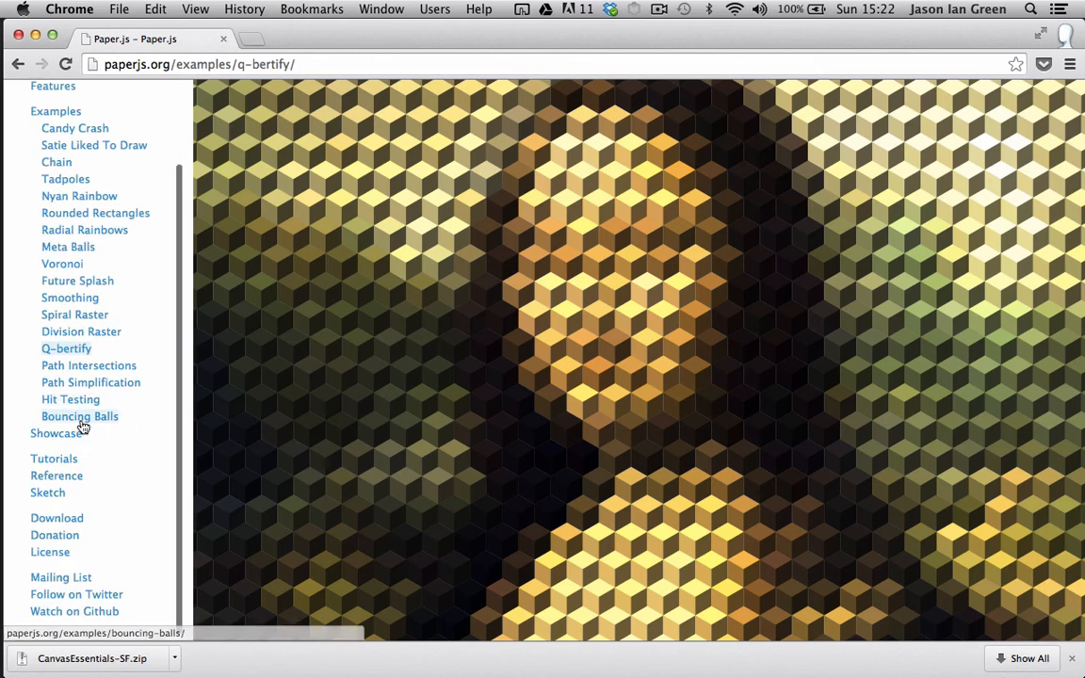
left_click(59, 433)
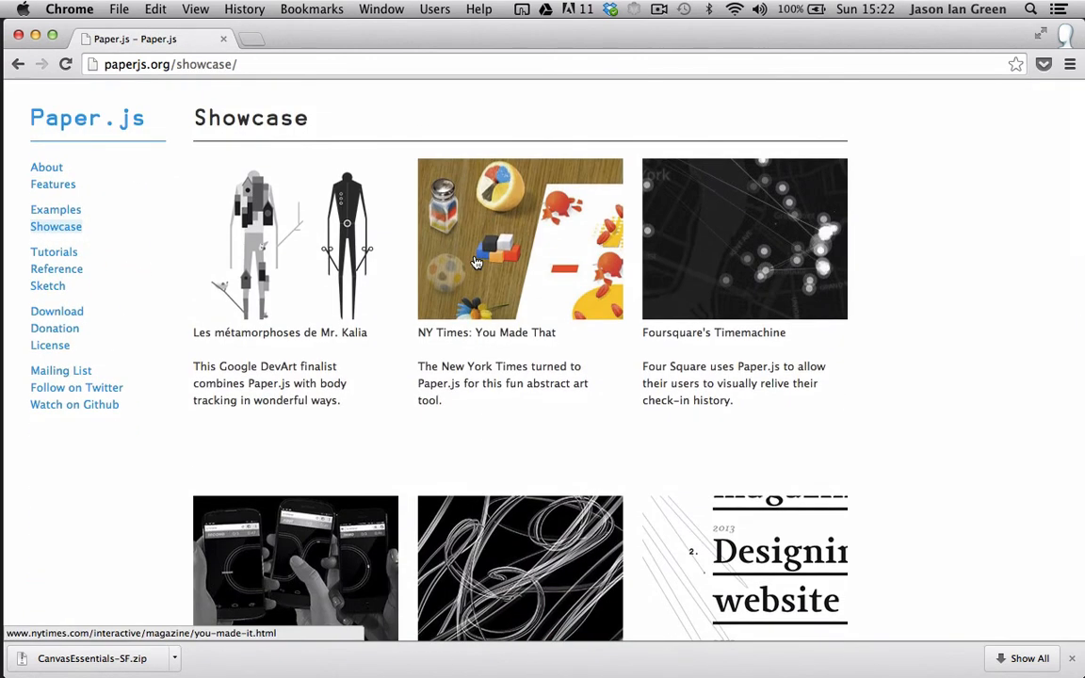
scroll("down", 3)
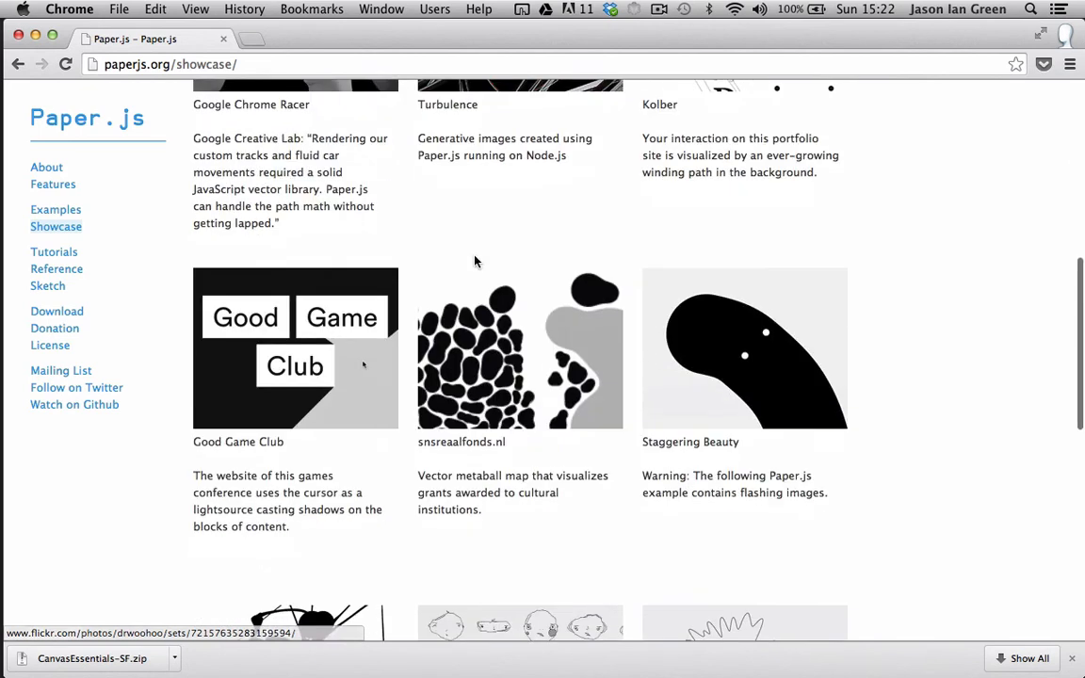
scroll("down", 3)
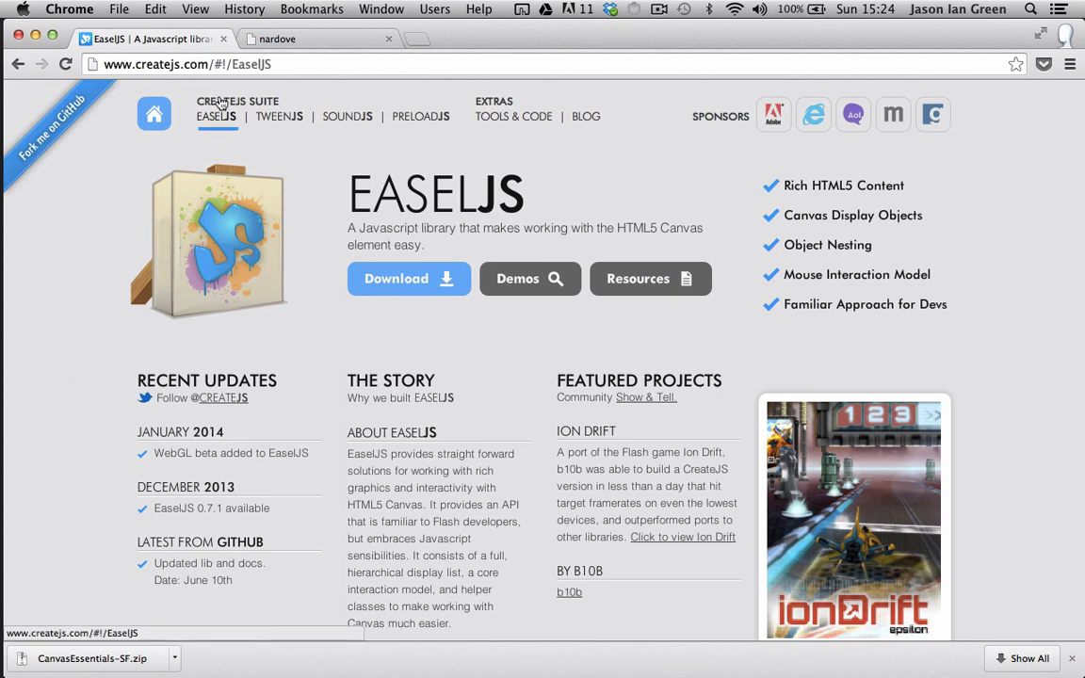
mouse_move(312, 139)
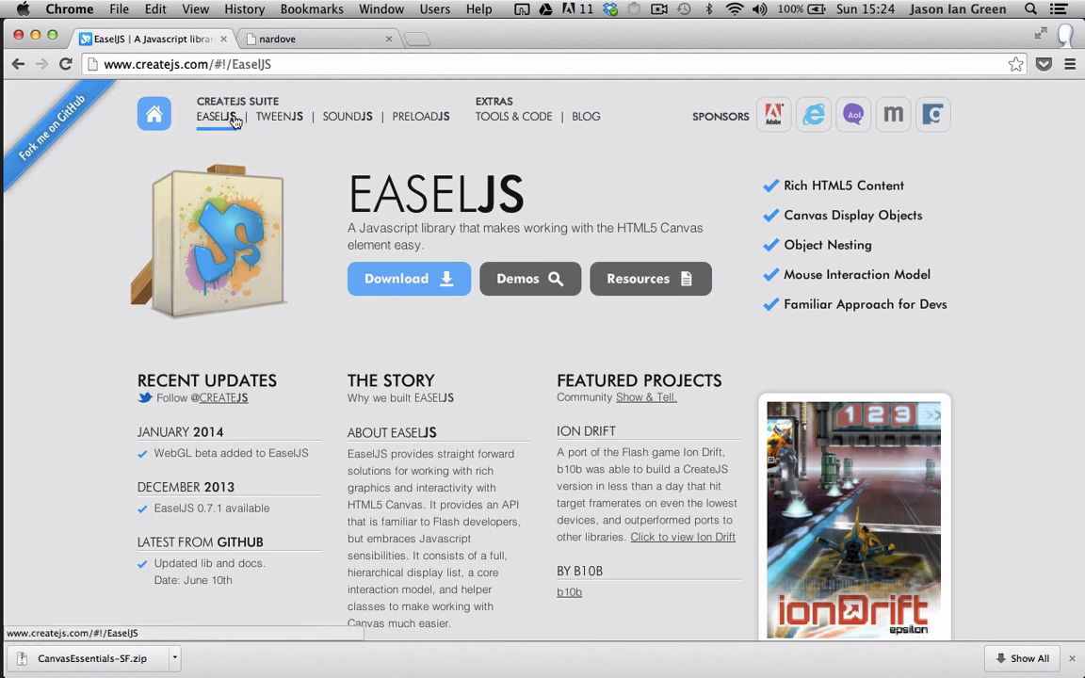
mouse_move(226, 128)
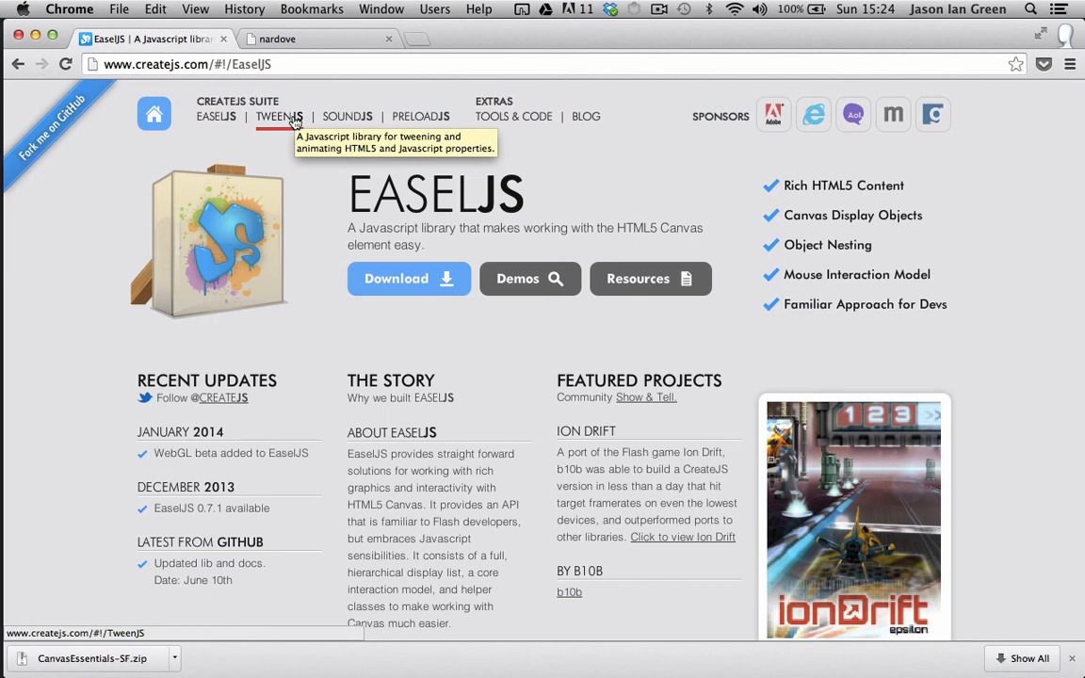
mouse_move(365, 124)
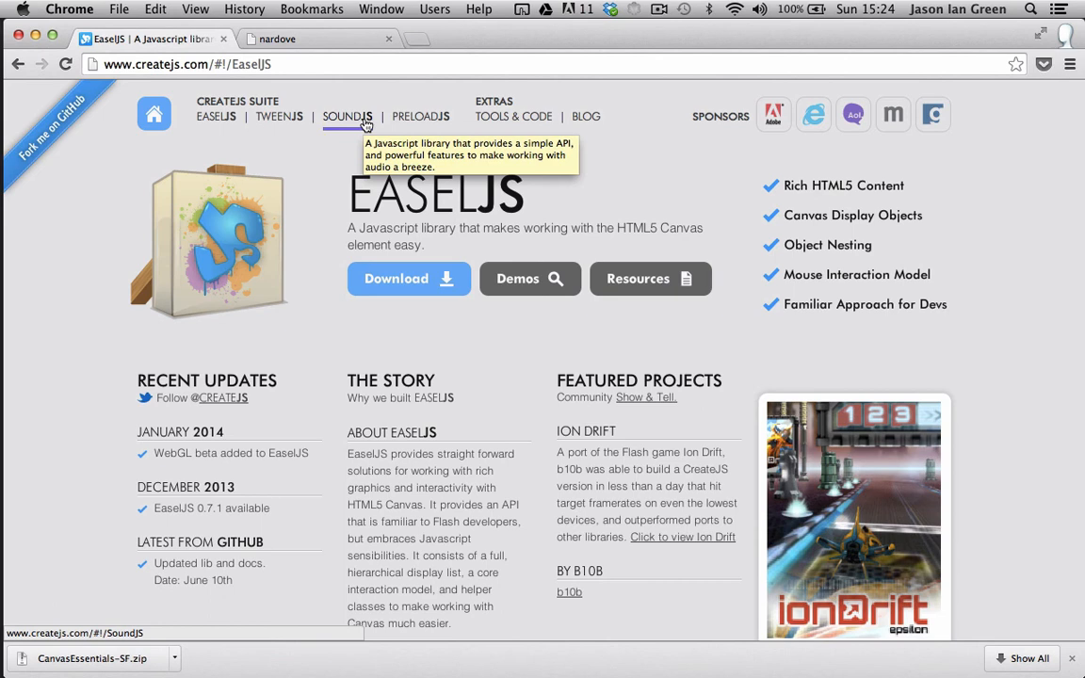
mouse_move(435, 116)
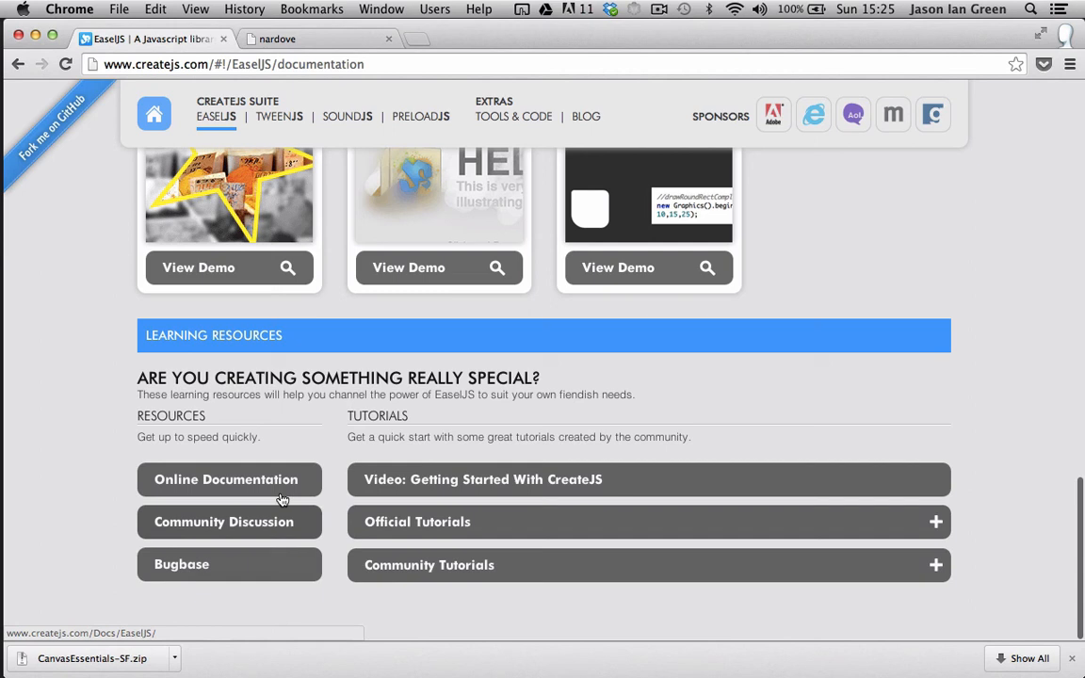
- Review the EaselJS Learning Resources and Demos, then go to Tools & Code
scroll("up", 3)
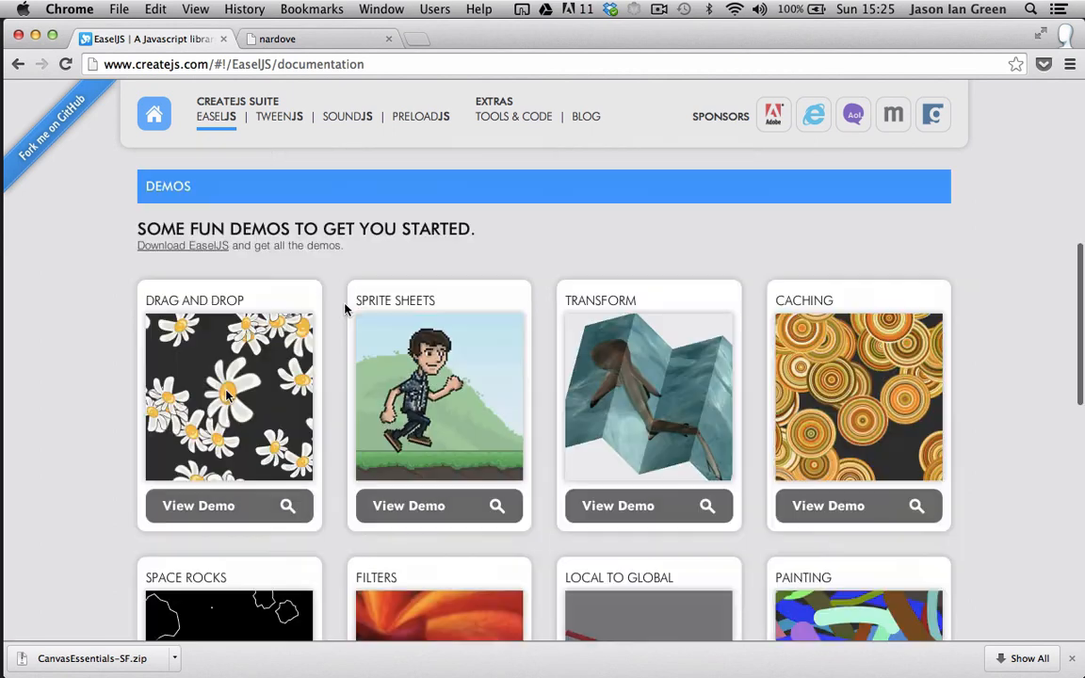
scroll("down", 3)
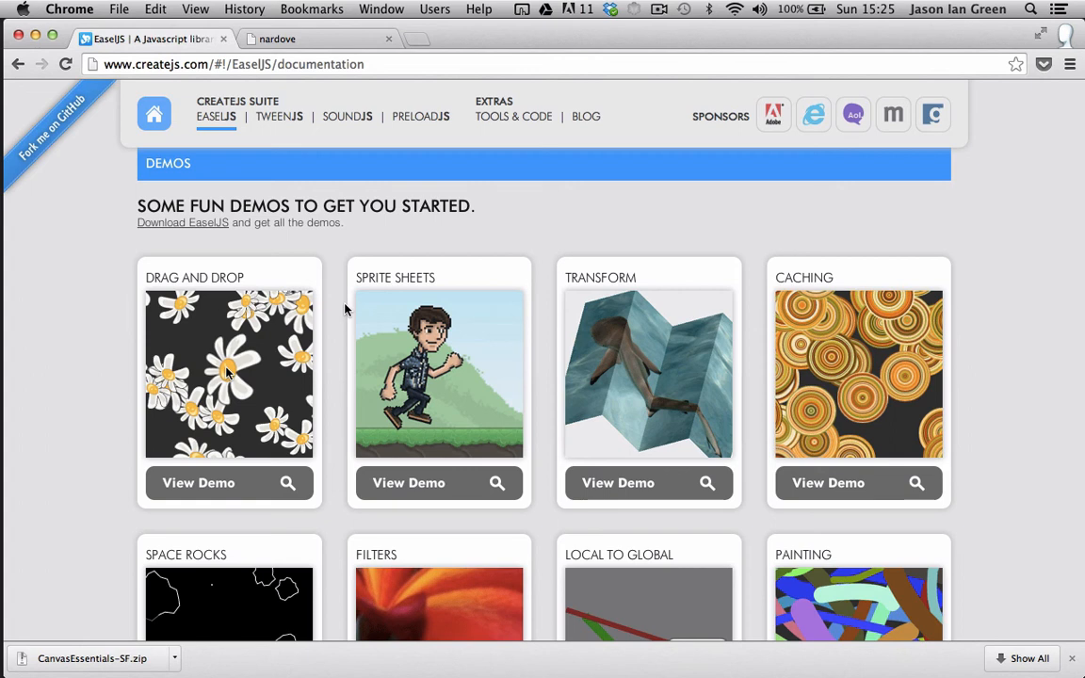
left_click(514, 117)
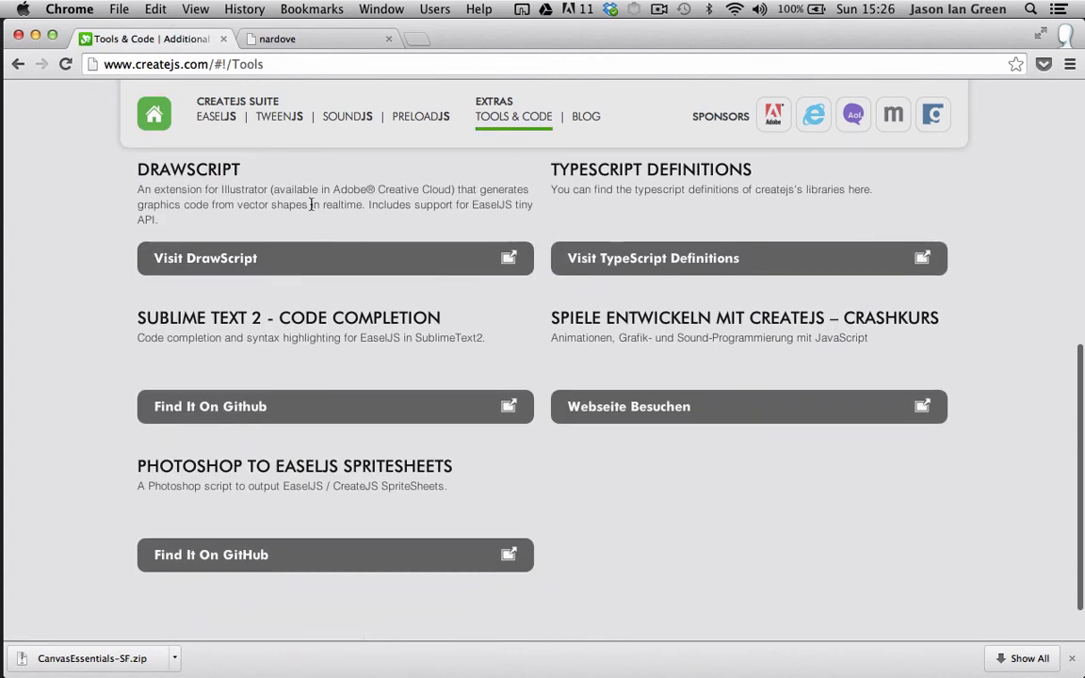
- Read and highlight the DrawScript Illustrator extension description on the Tools & Code page
scroll("down", 3)
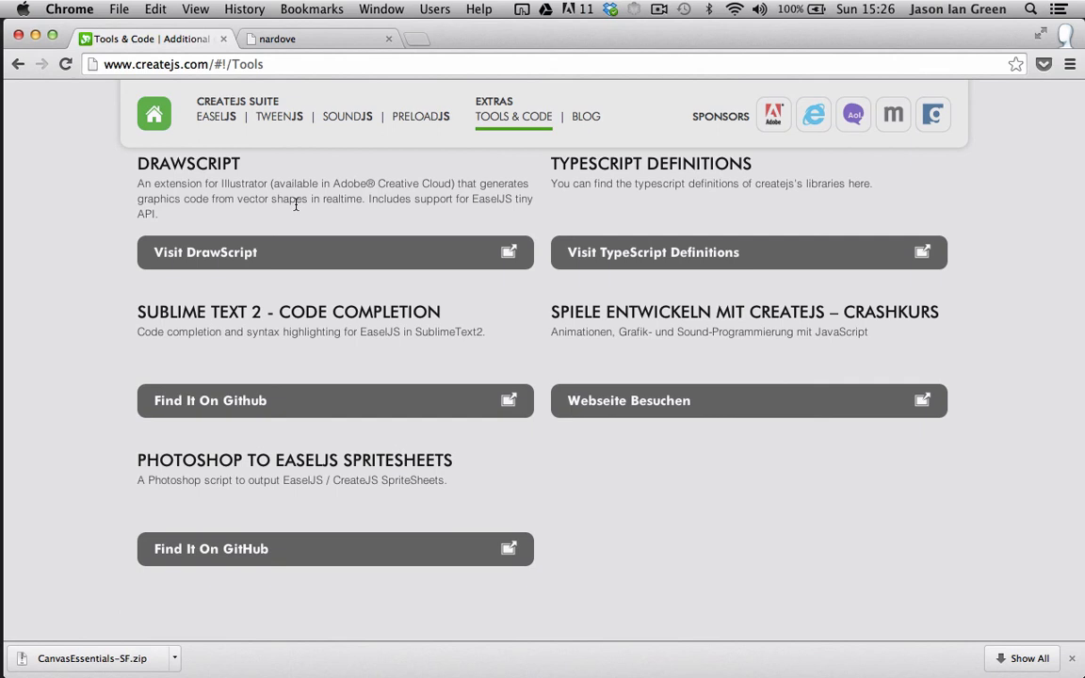
mouse_move(271, 184)
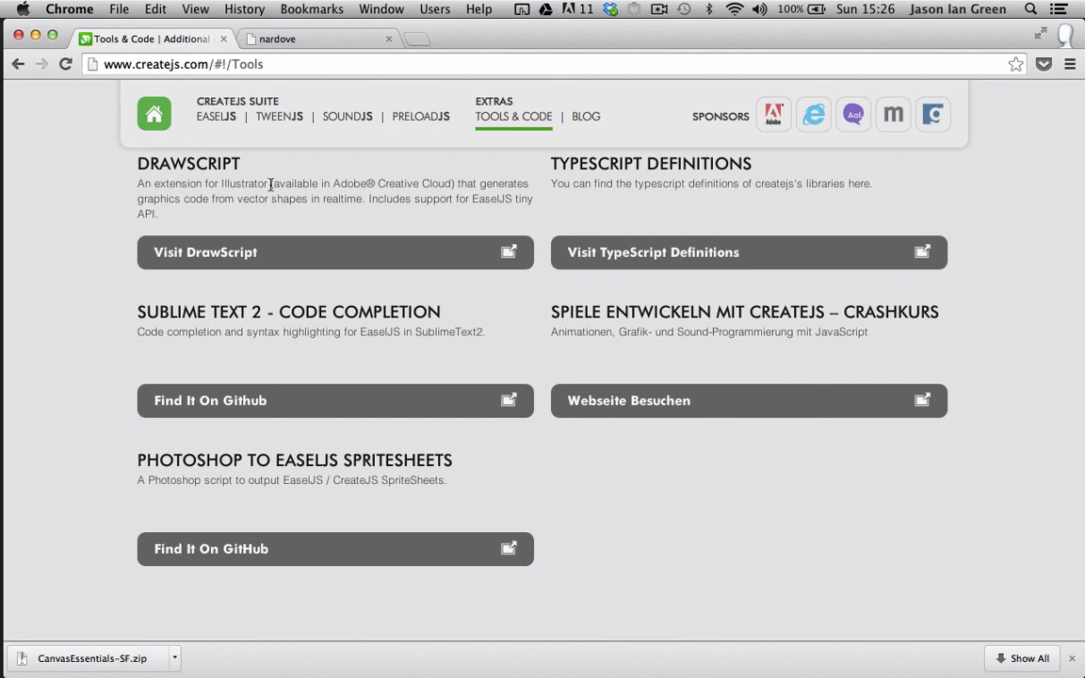
left_click_drag(271, 185, 394, 200)
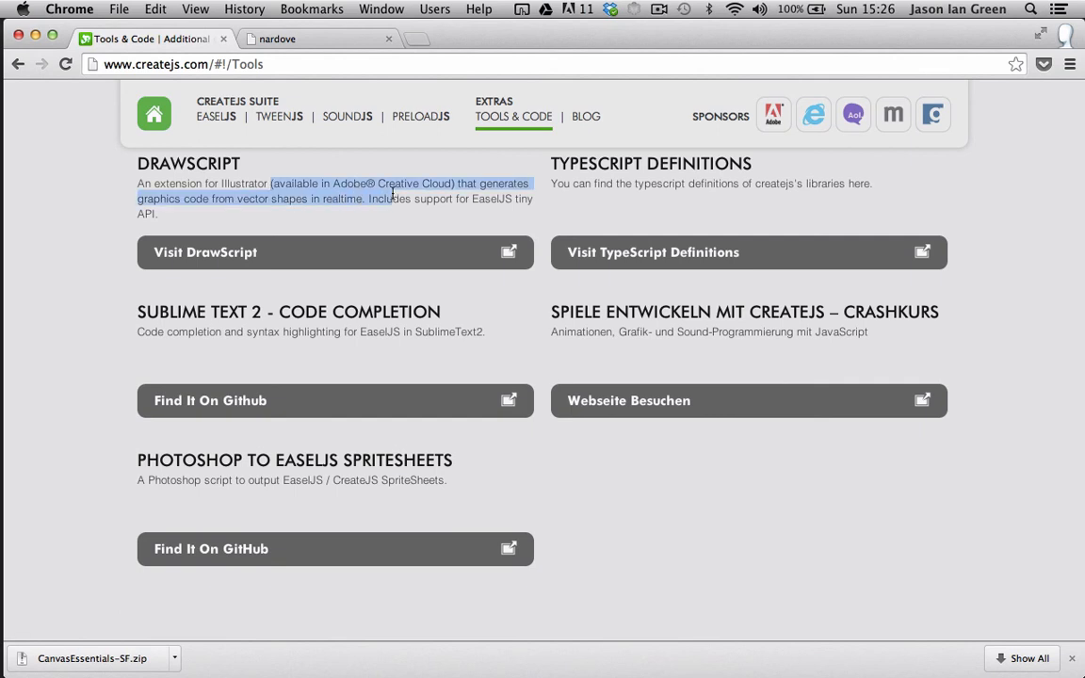
left_click(335, 252)
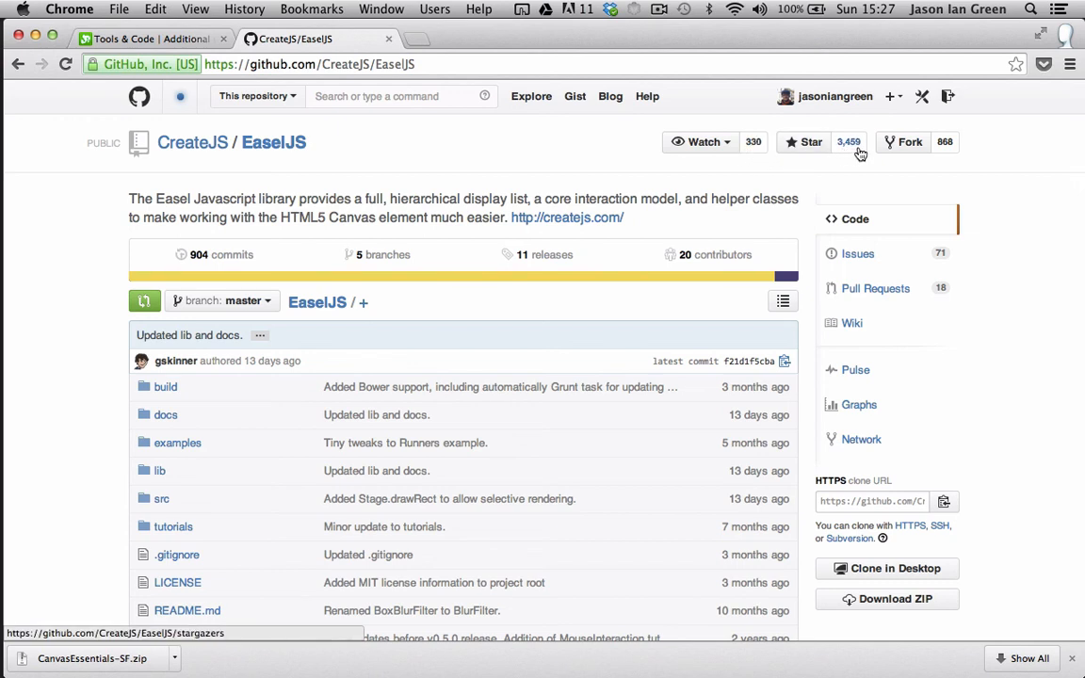
mouse_move(953, 151)
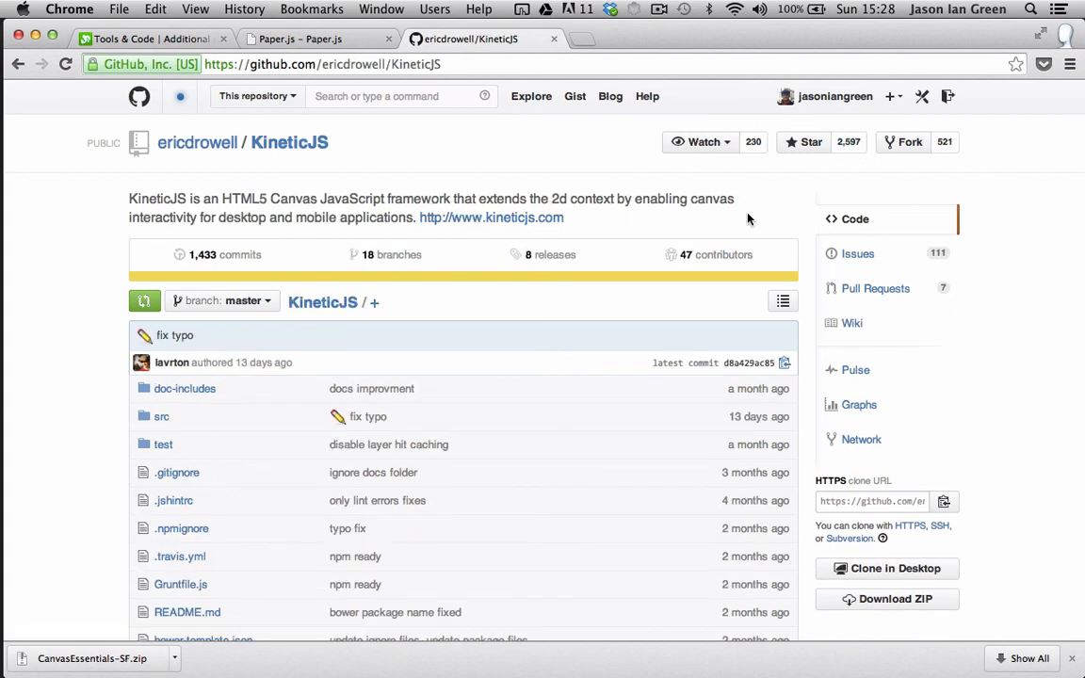
- Scroll the KineticJS GitHub repository to compare its stats with EaselJS
scroll("down", 3)
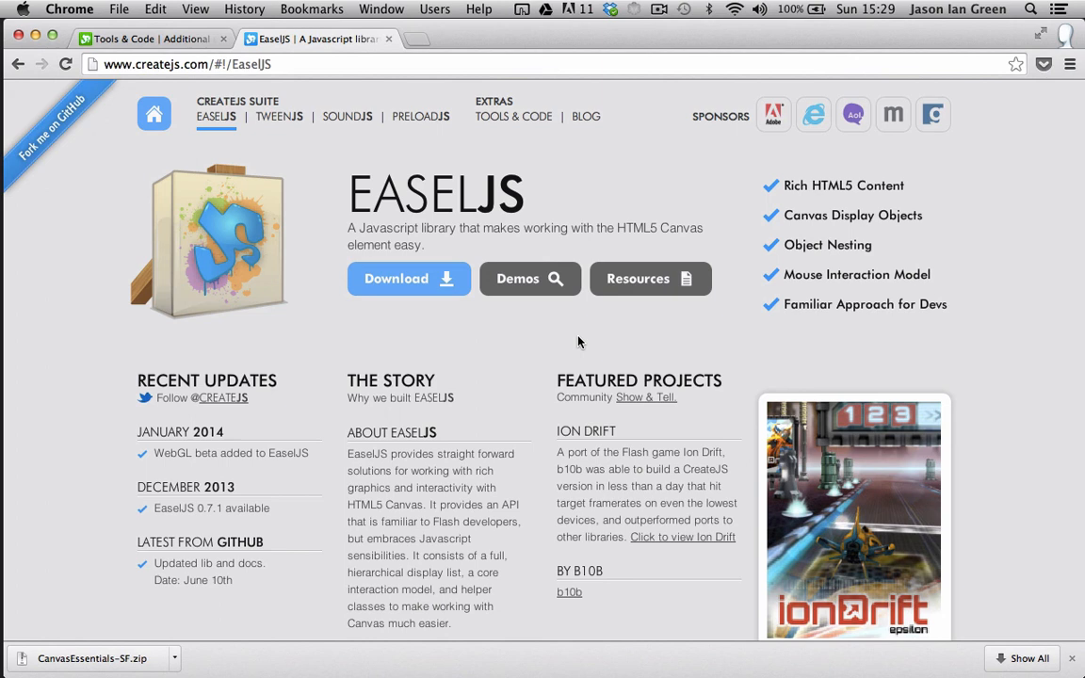
mouse_move(565, 336)
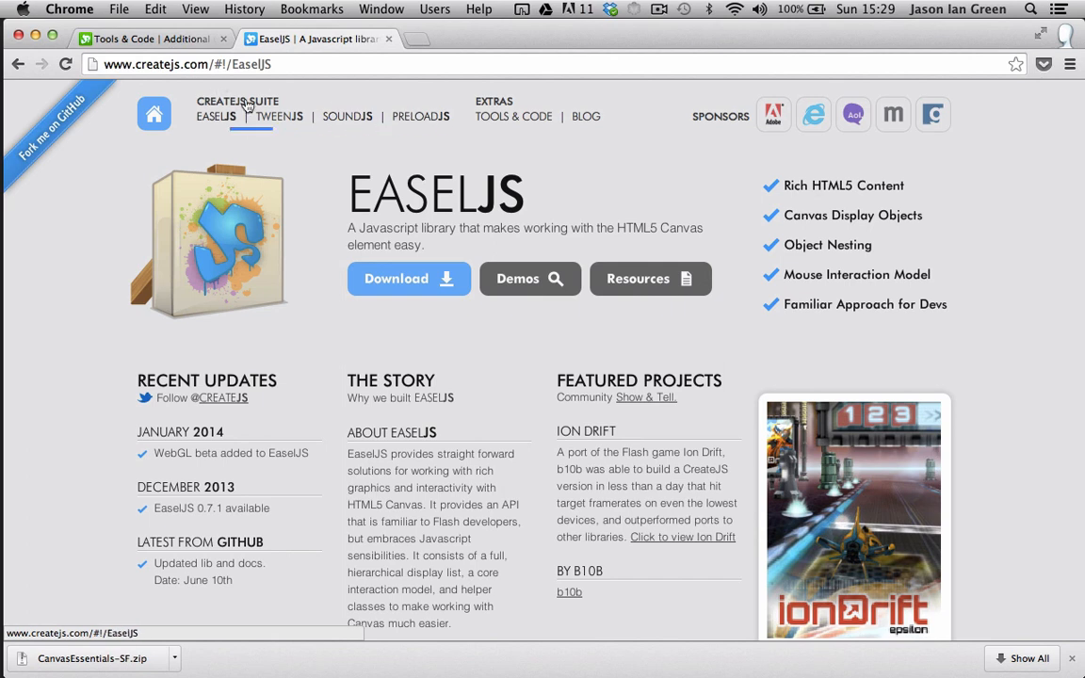
- Highlight the word HTML5 in the EaselJS homepage tagline
double_click(636, 228)
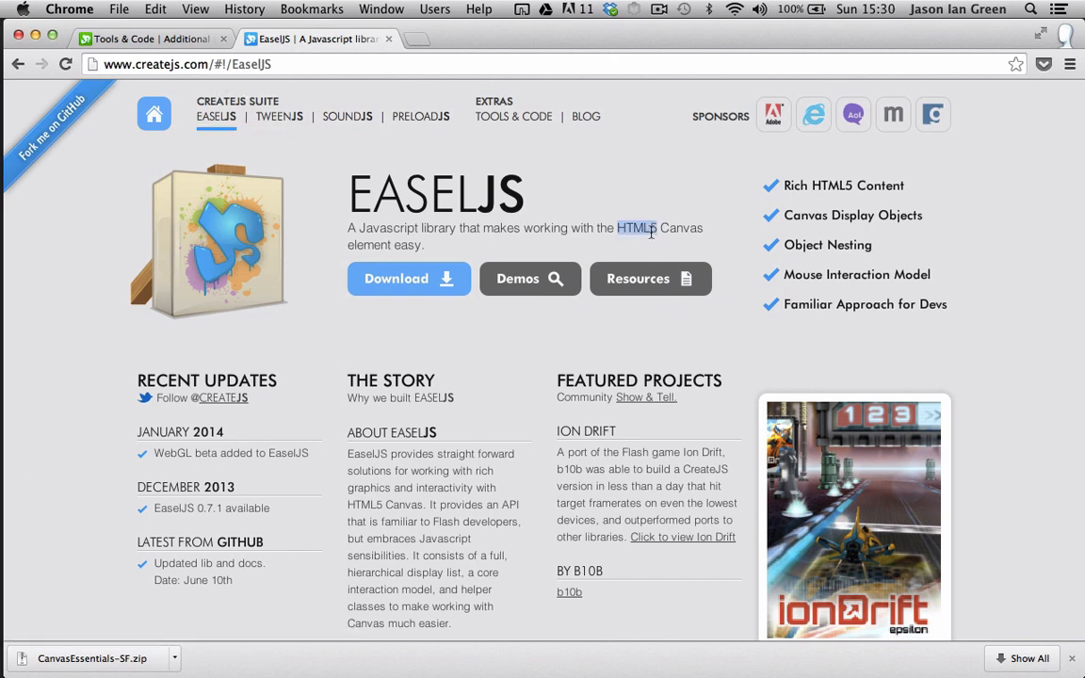